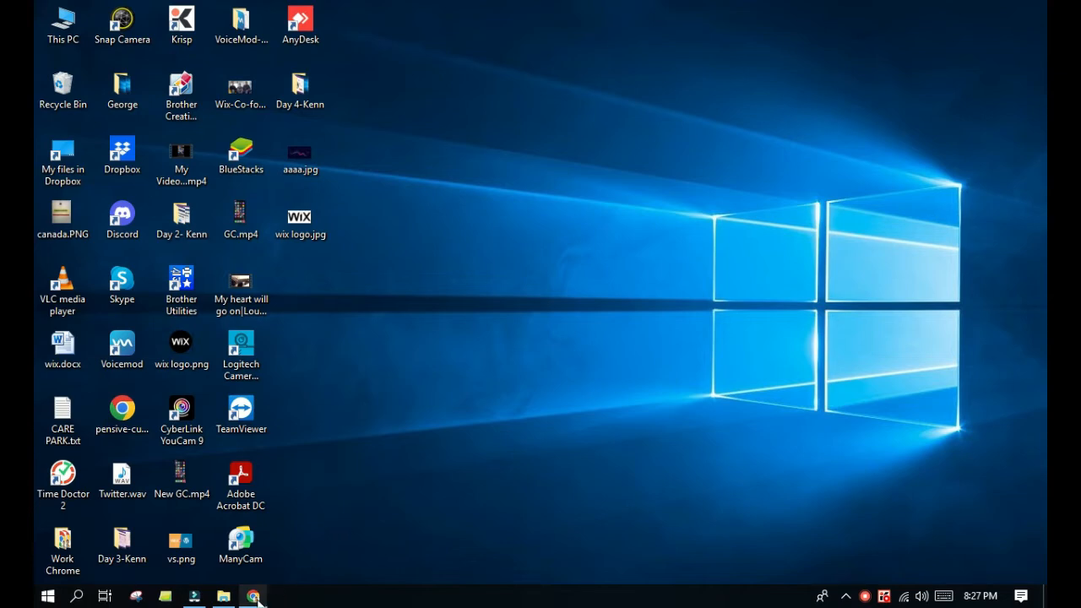
# - Return from the desktop to the Wix Editor tab showing the WELCOME section
pyautogui.click(252, 595)
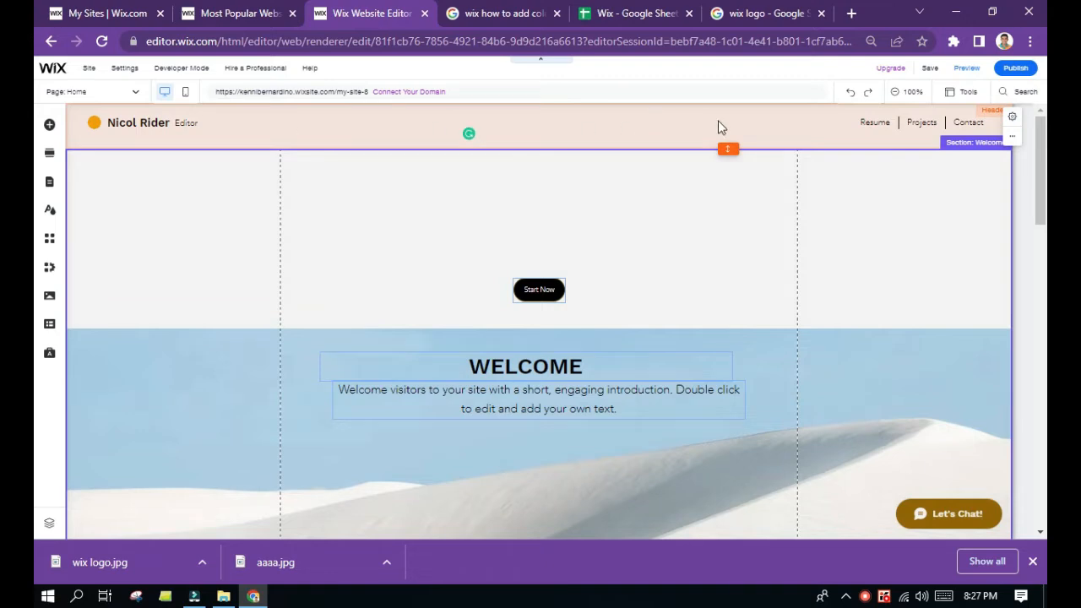
pyautogui.moveTo(420, 137)
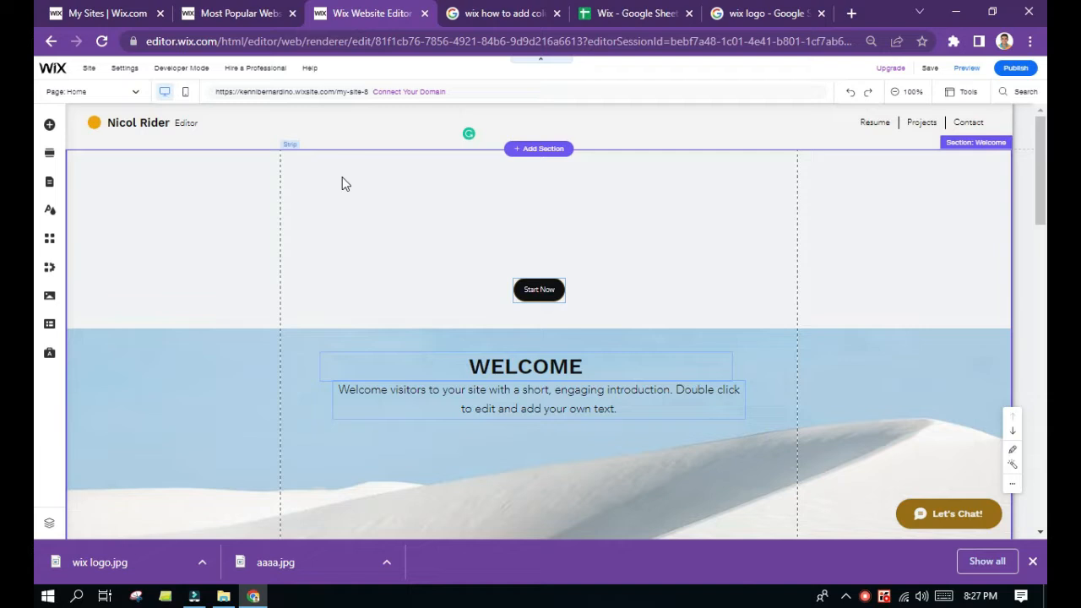
pyautogui.moveTo(49, 297)
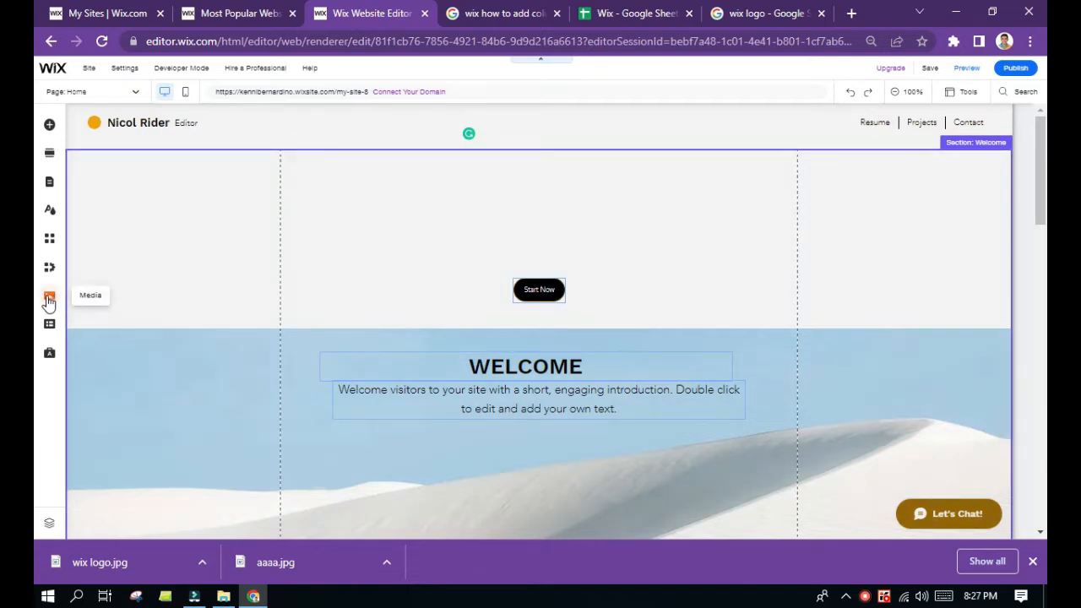
# - Open the Media panel from the left toolbar
pyautogui.click(49, 296)
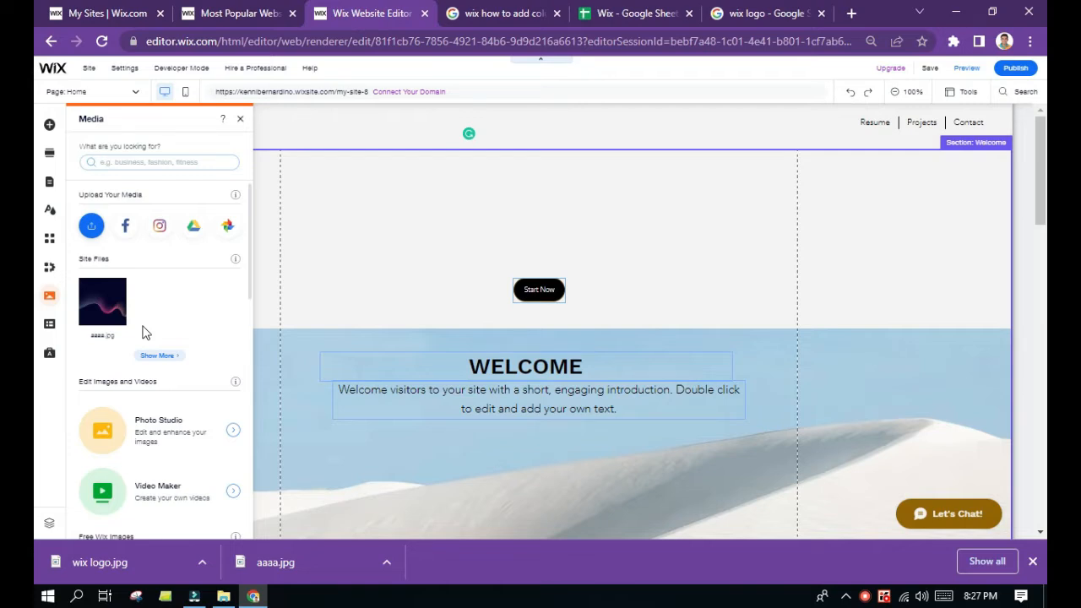
pyautogui.moveTo(151, 334)
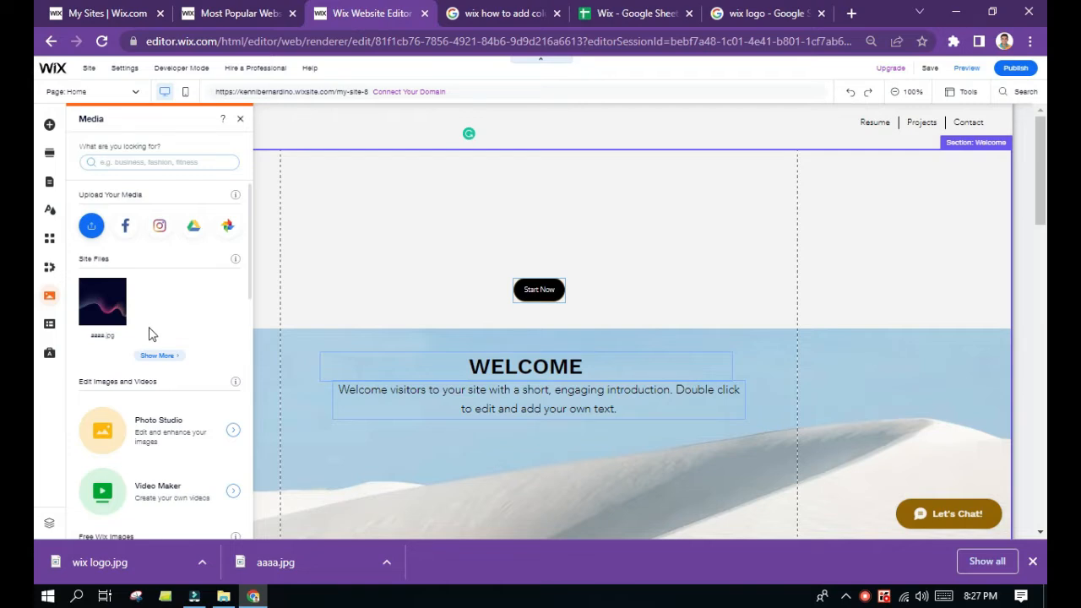
pyautogui.moveTo(91, 225)
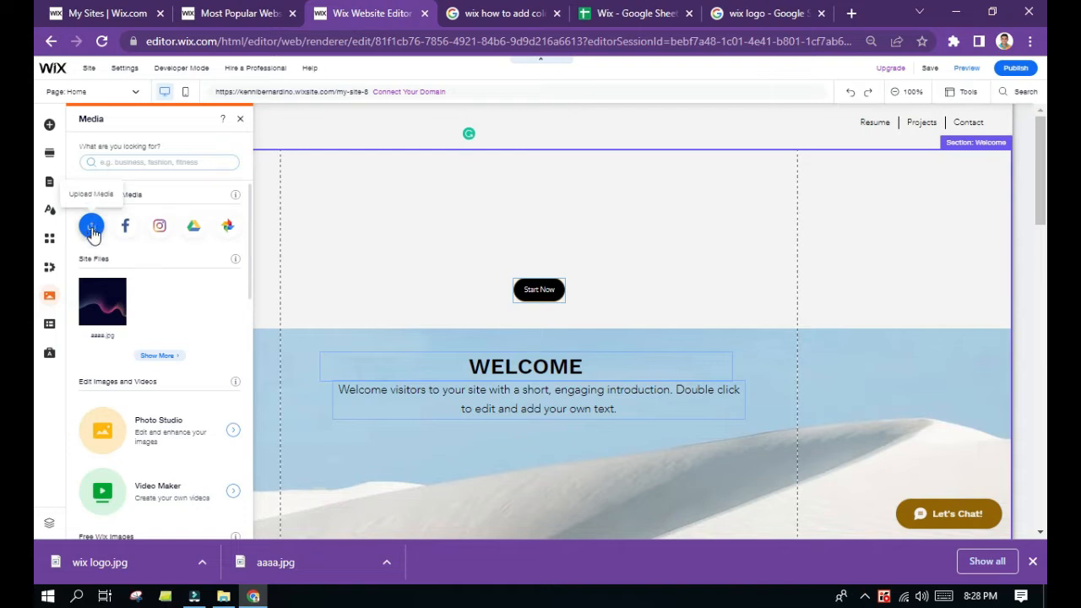
pyautogui.moveTo(200, 324)
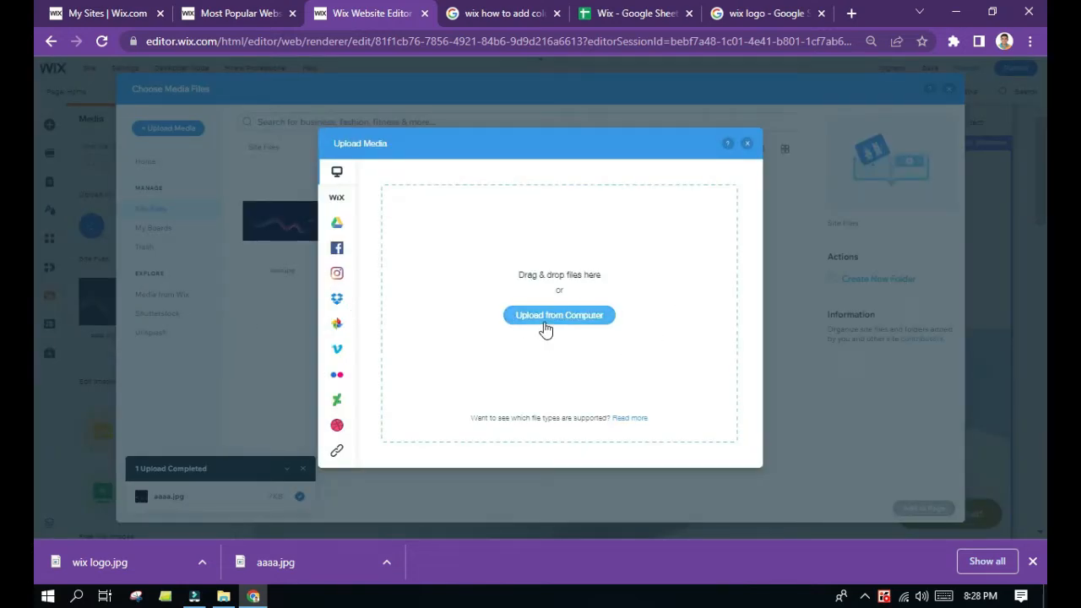
# - Upload wix logo.jpg from the computer's Desktop folder into the site files
pyautogui.click(559, 315)
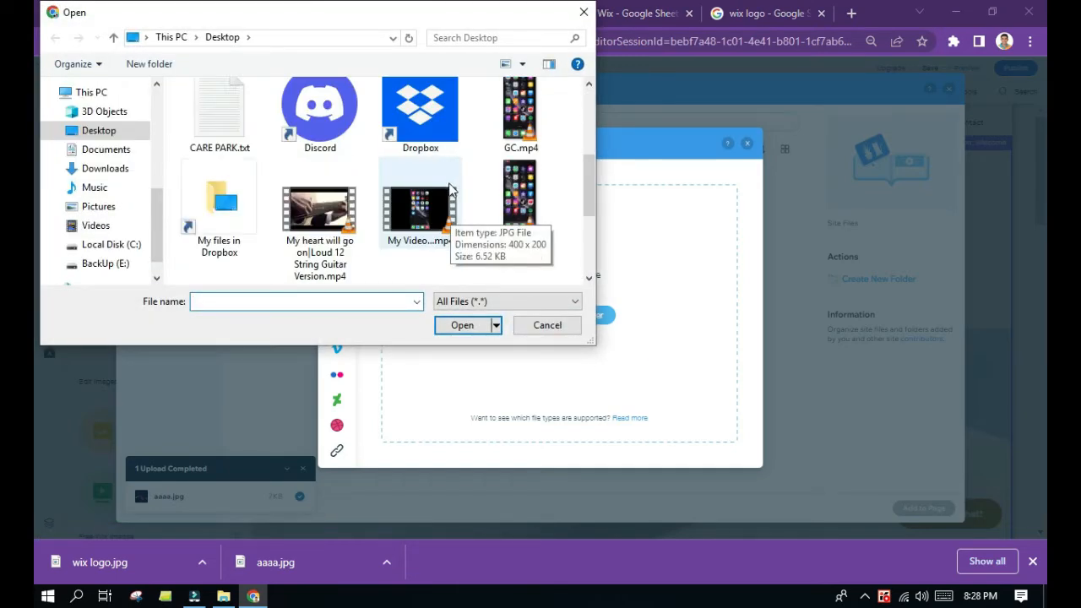
pyautogui.scroll(-3)
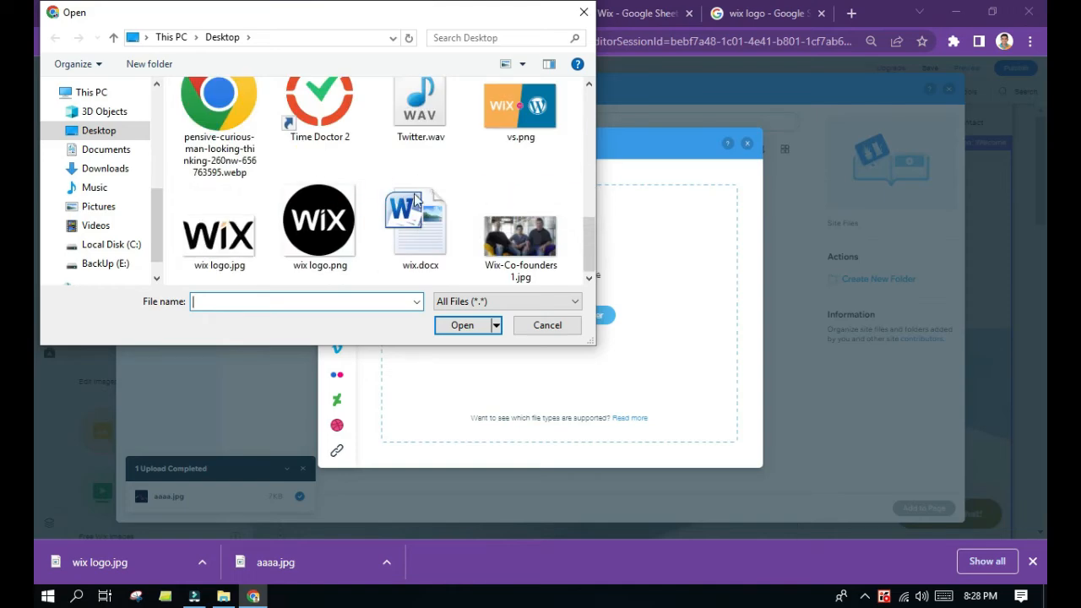
pyautogui.click(219, 228)
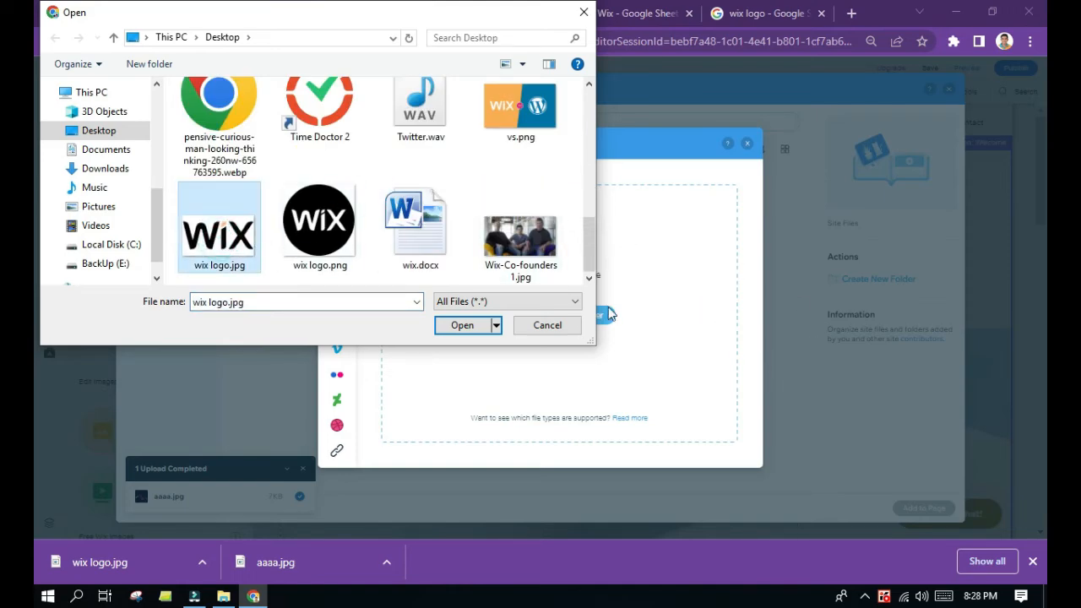
pyautogui.click(462, 325)
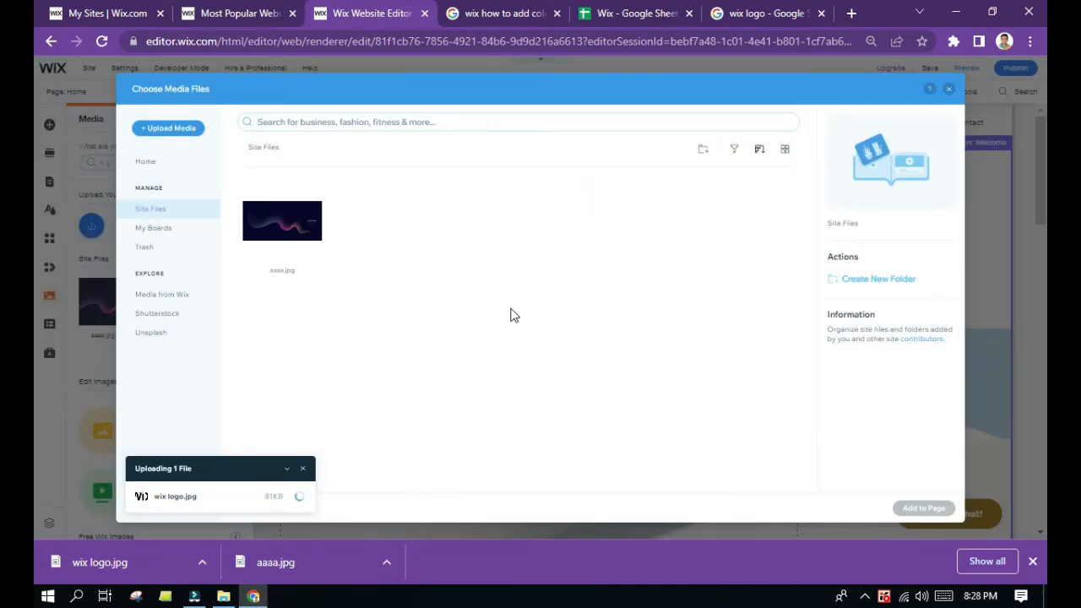
pyautogui.moveTo(496, 316)
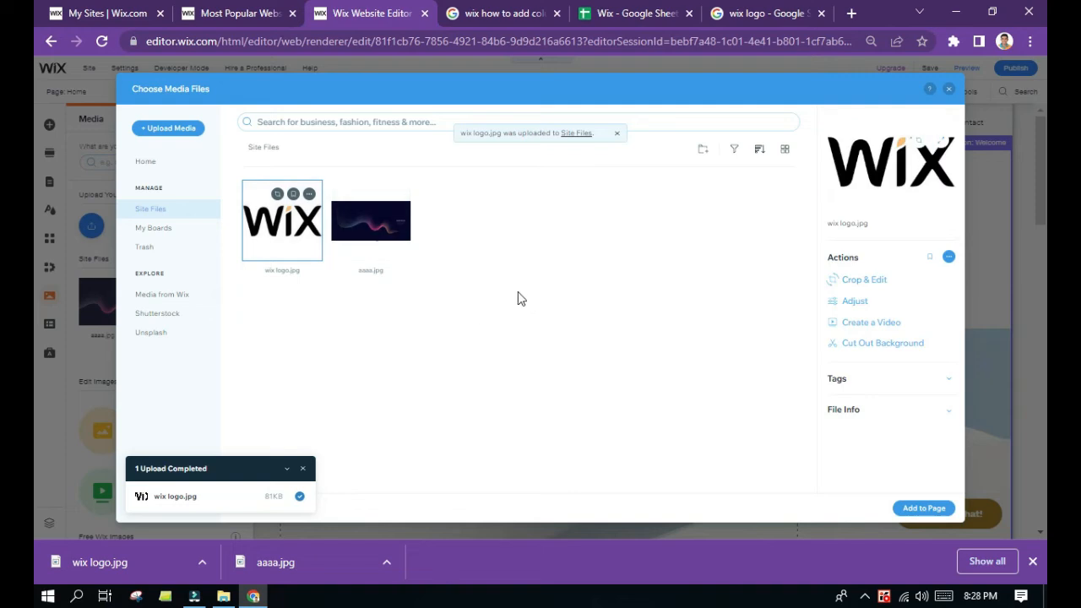
pyautogui.moveTo(304, 230)
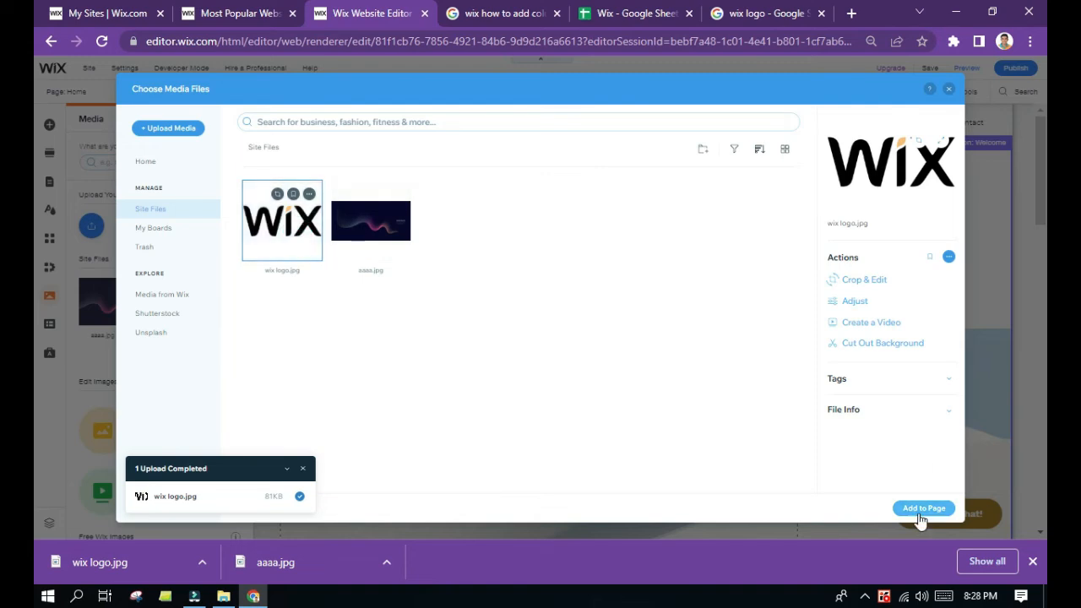
# - Add the uploaded logo to the page, shrink it, and place it above WELCOME
pyautogui.click(923, 508)
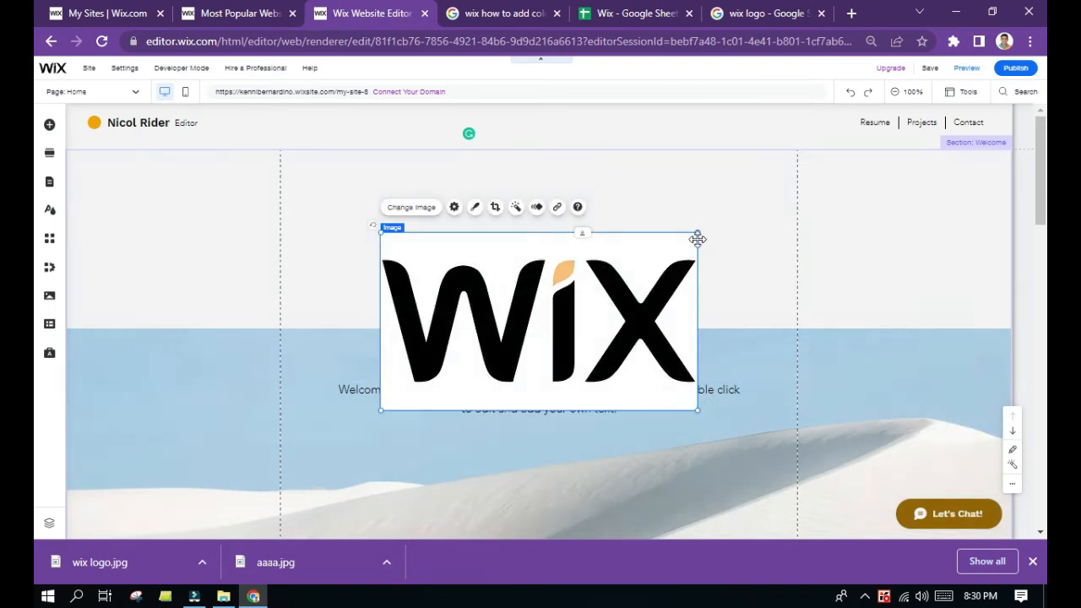
pyautogui.moveTo(697, 239); pyautogui.dragTo(681, 243)
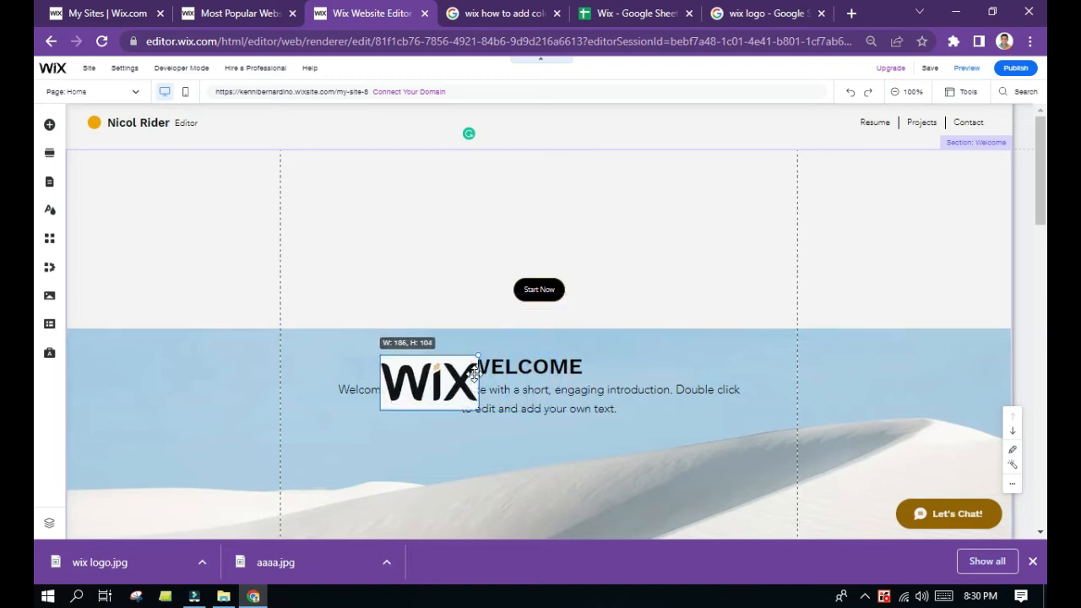
pyautogui.moveTo(429, 380); pyautogui.dragTo(517, 304)
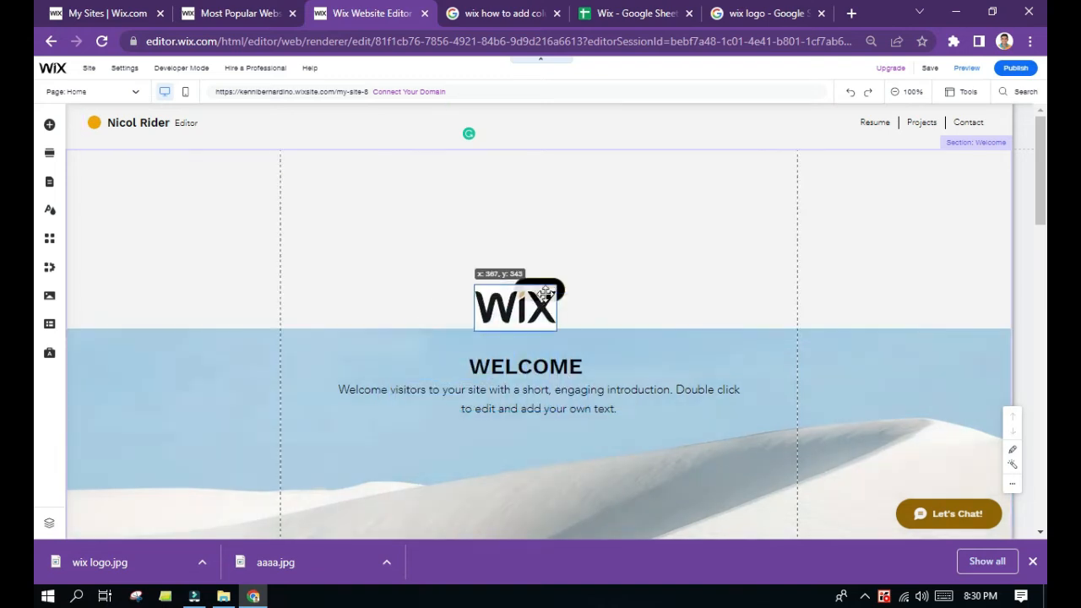
# - Drag the logo into the header and centre it between the title and navigation links
pyautogui.moveTo(515, 306); pyautogui.dragTo(559, 146)
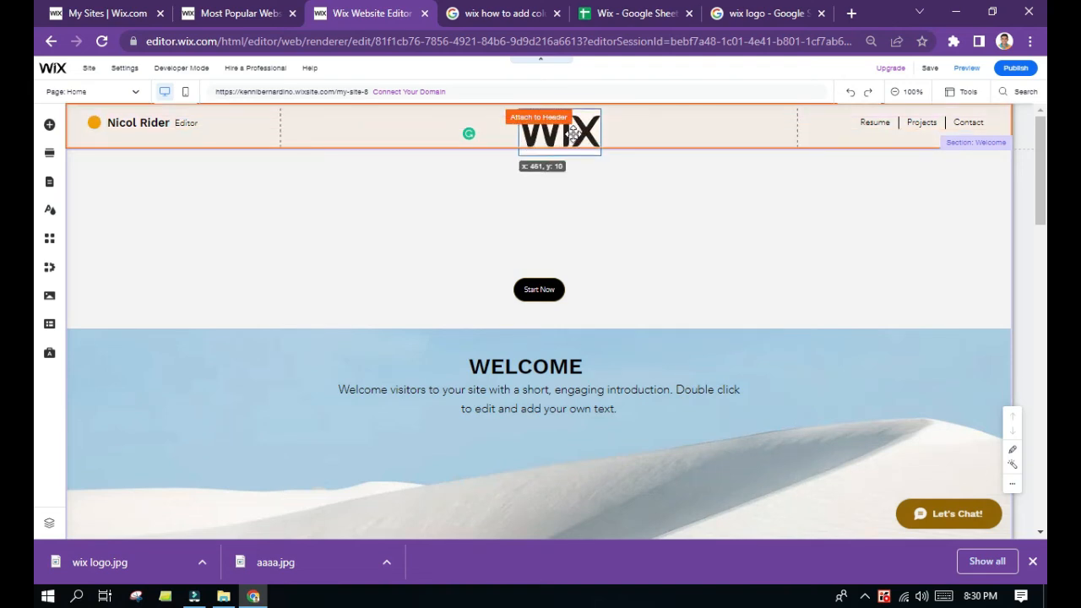
pyautogui.moveTo(558, 131); pyautogui.dragTo(558, 126)
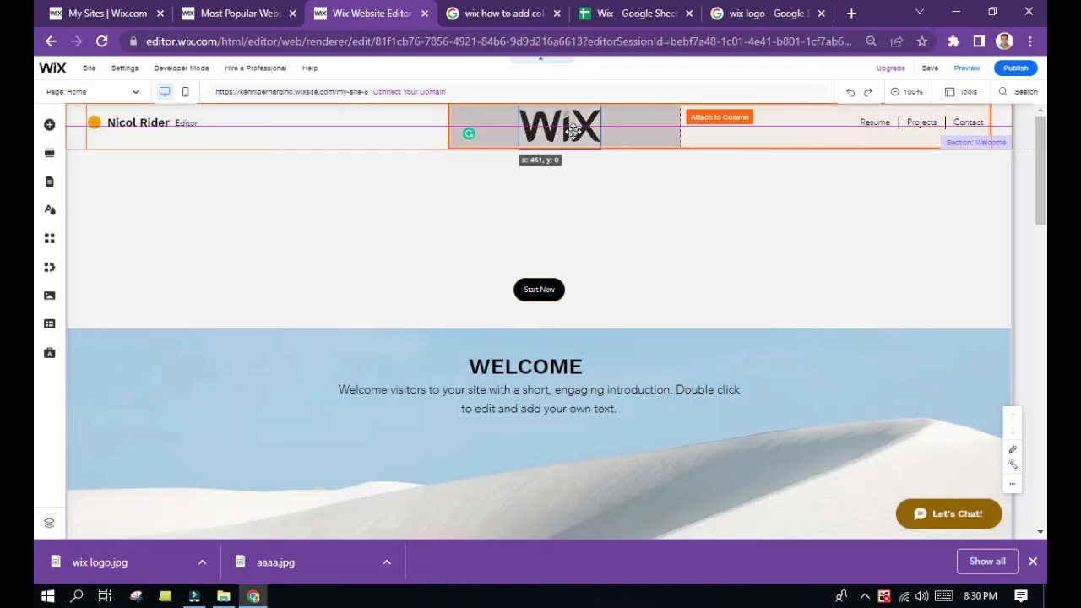
pyautogui.moveTo(560, 131); pyautogui.dragTo(560, 135)
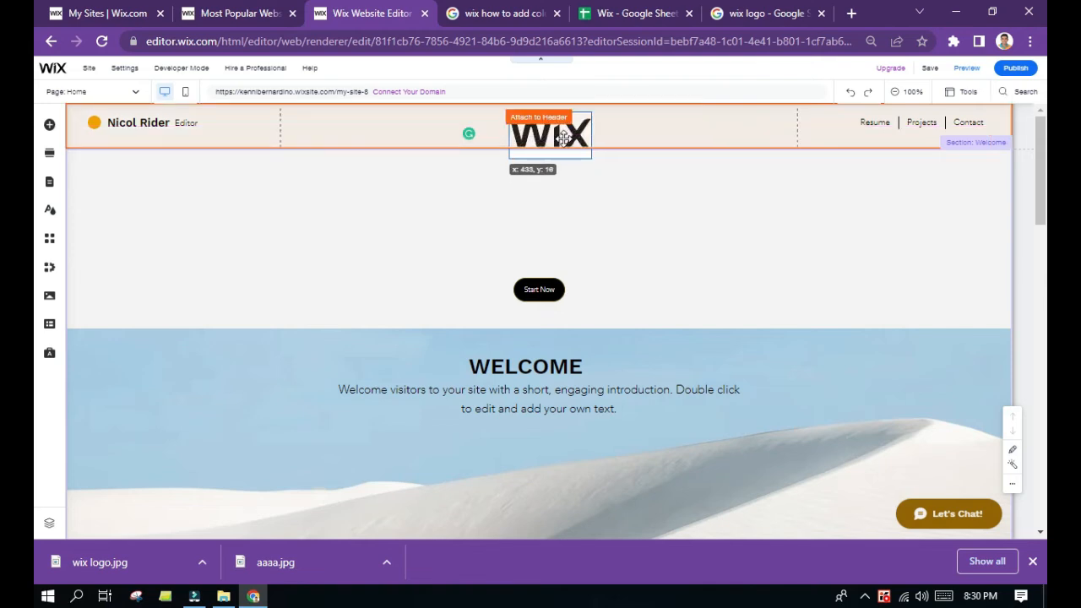
pyautogui.click(549, 135)
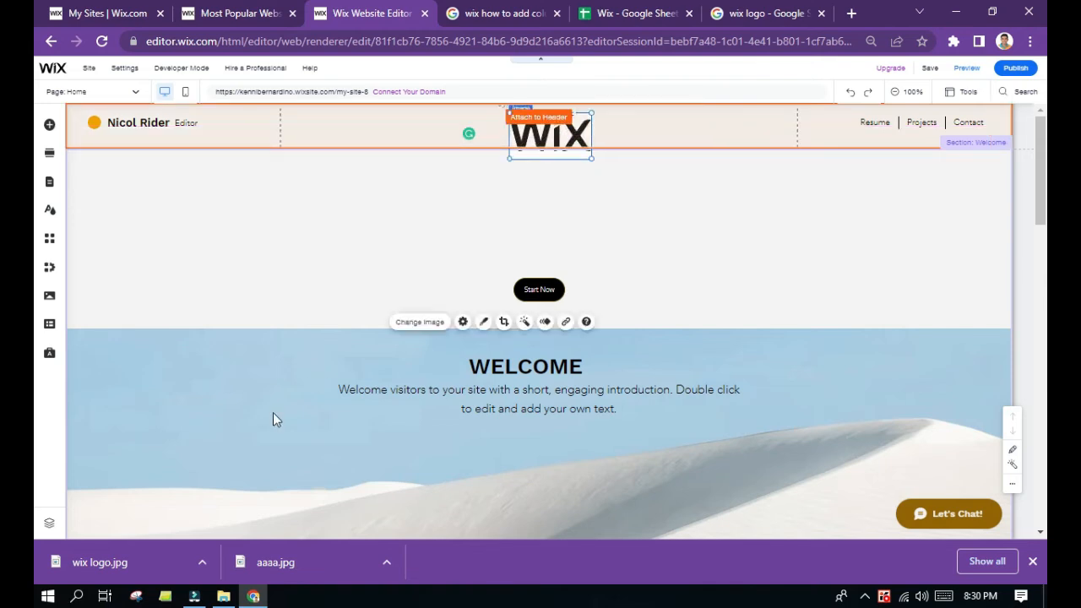